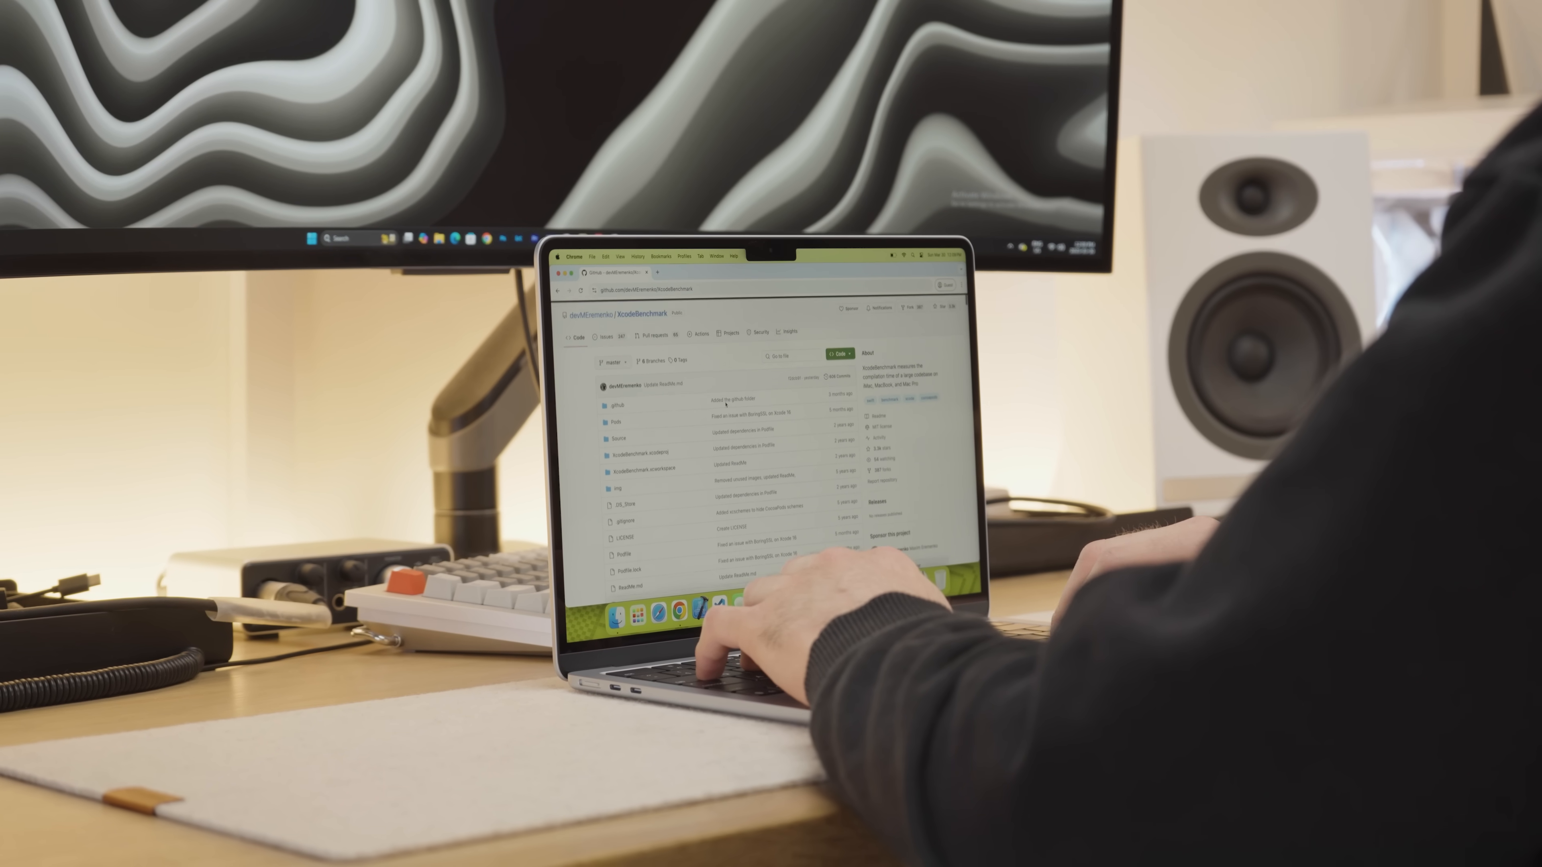
pyautogui.scroll(-3)
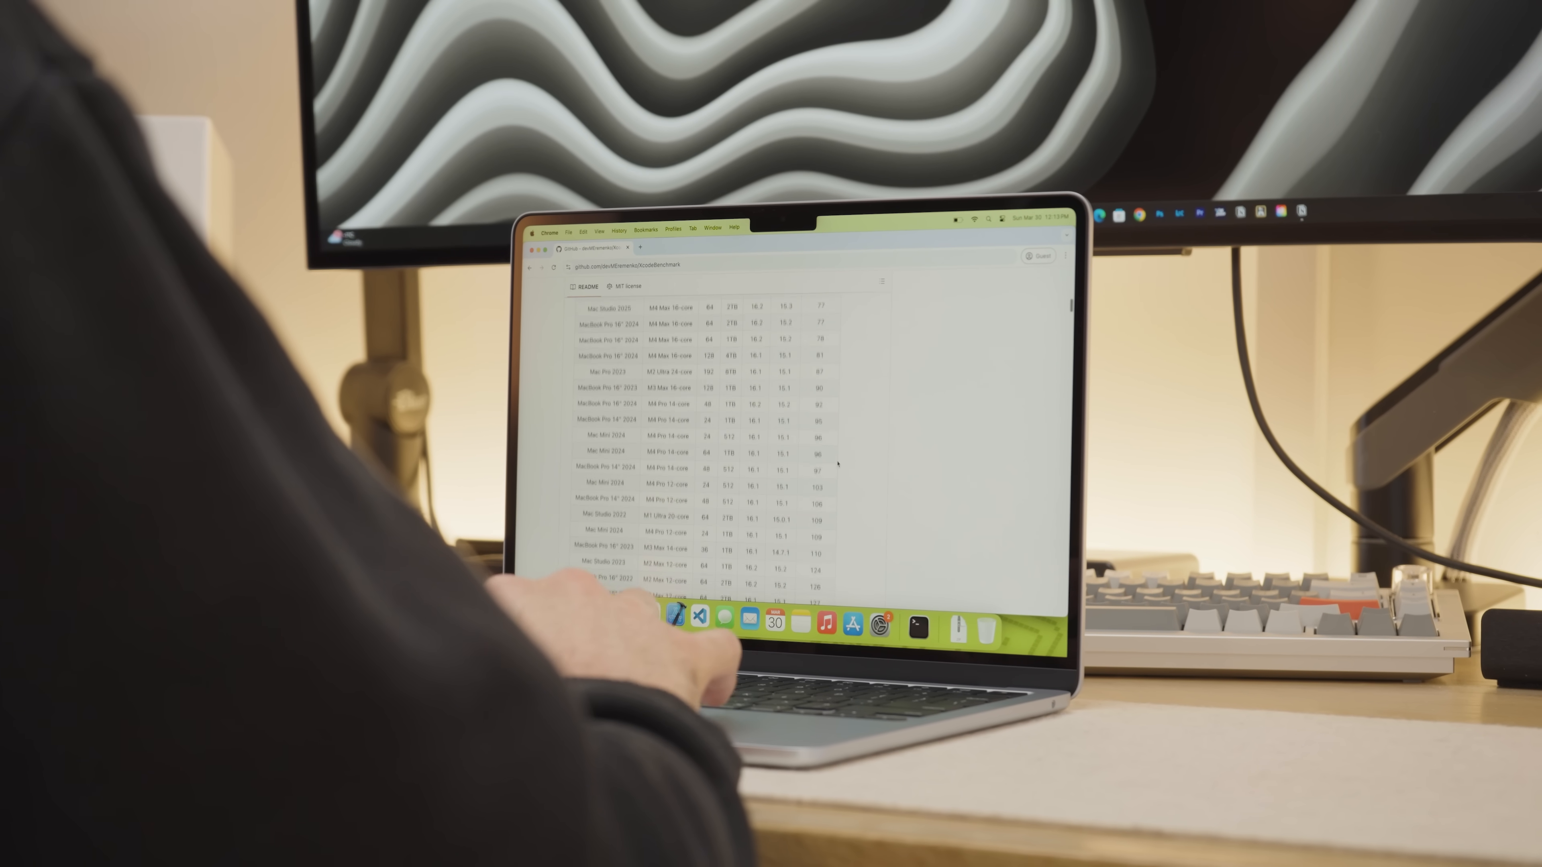
pyautogui.scroll(3)
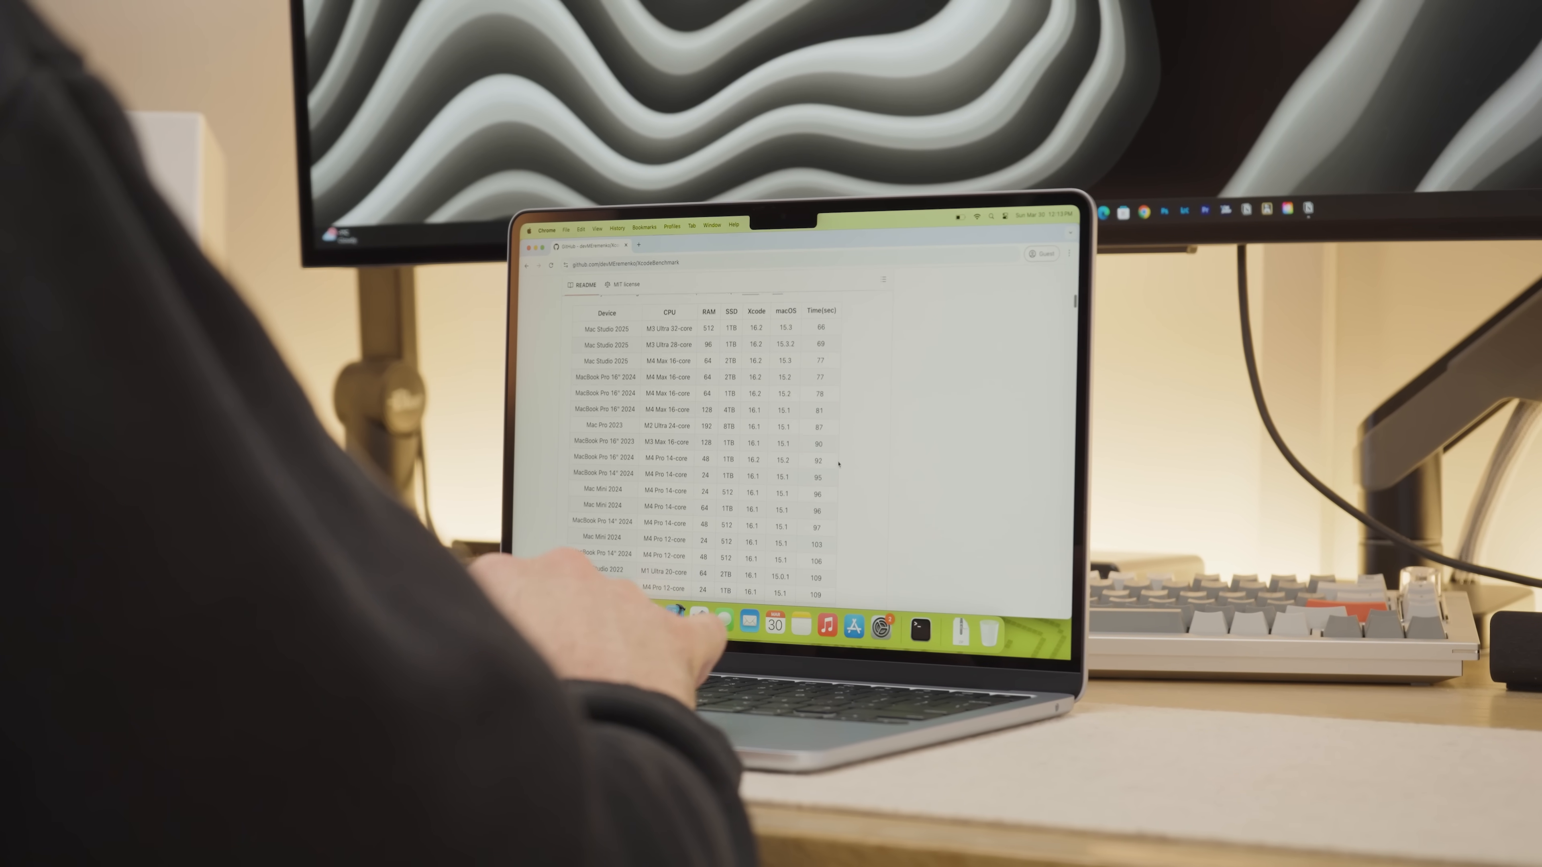
pyautogui.scroll(-3)
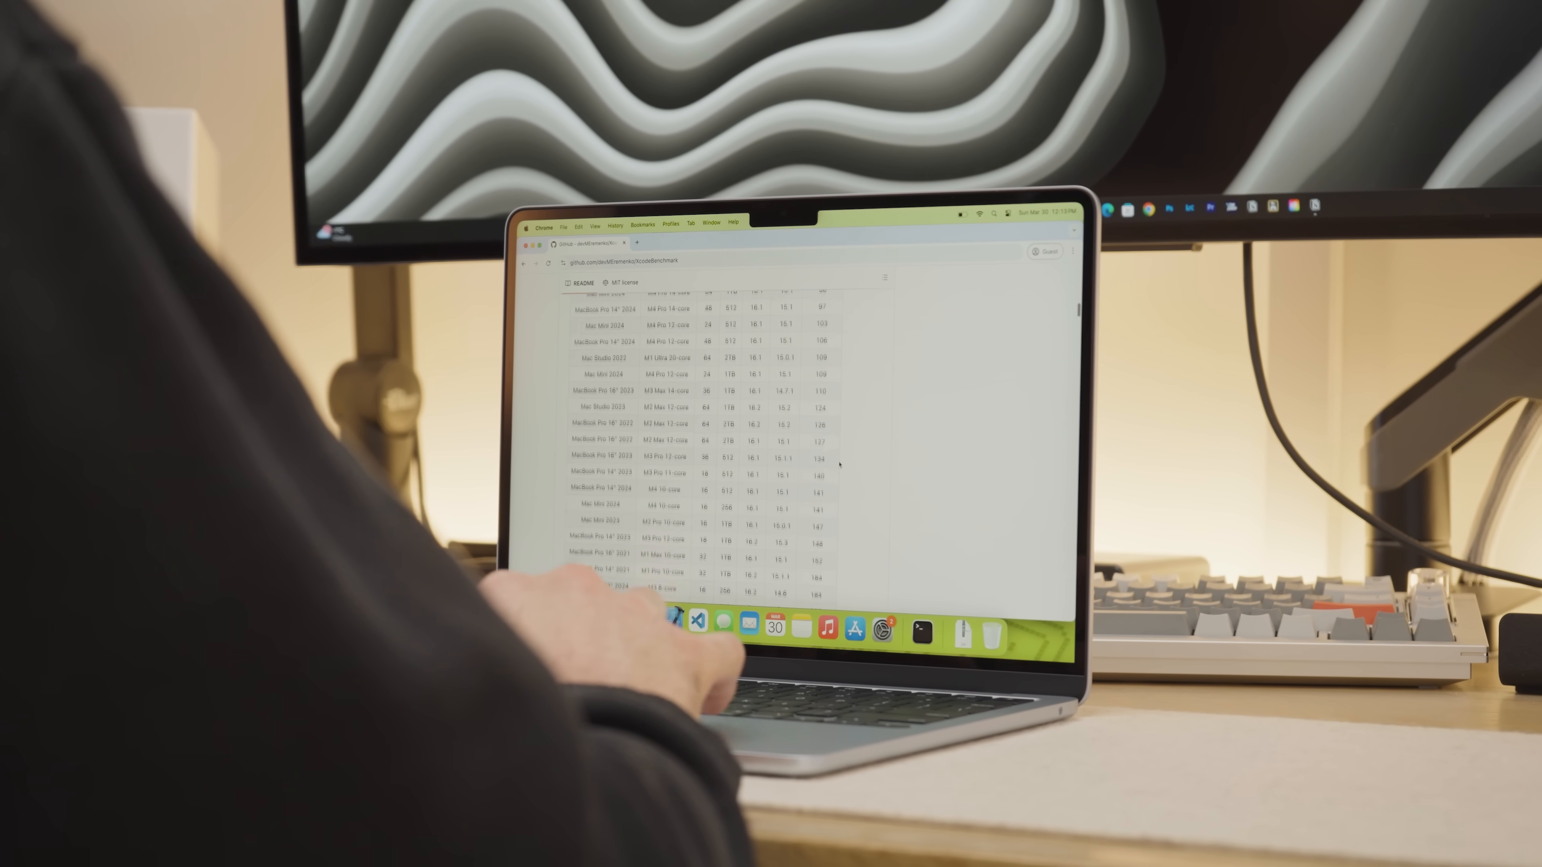